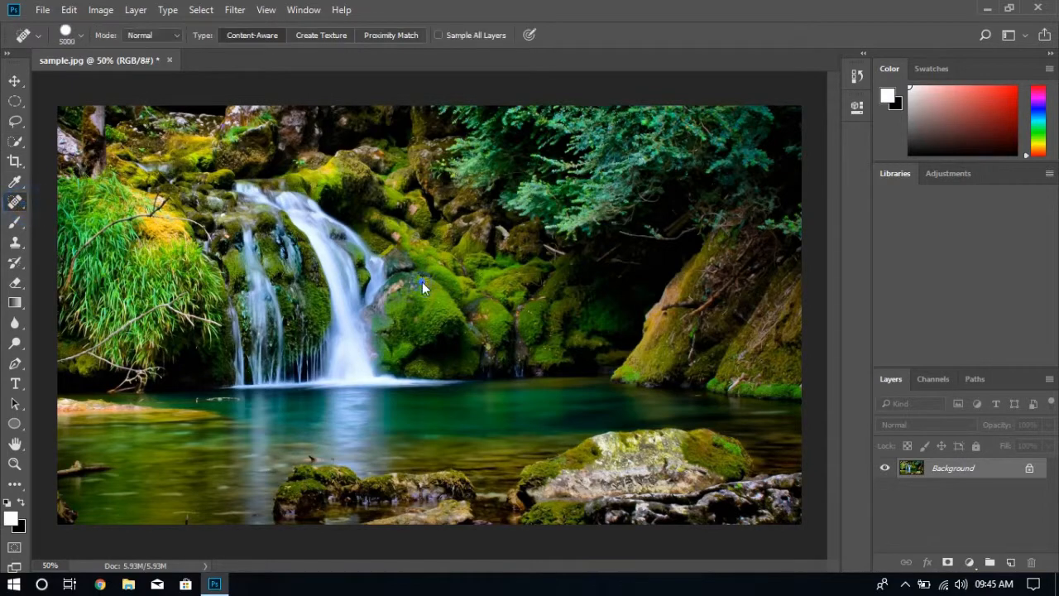
- Attempt a spot heal on the waterfall photo and dismiss the not-enough-memory and integer-range errors
left_click(422, 285)
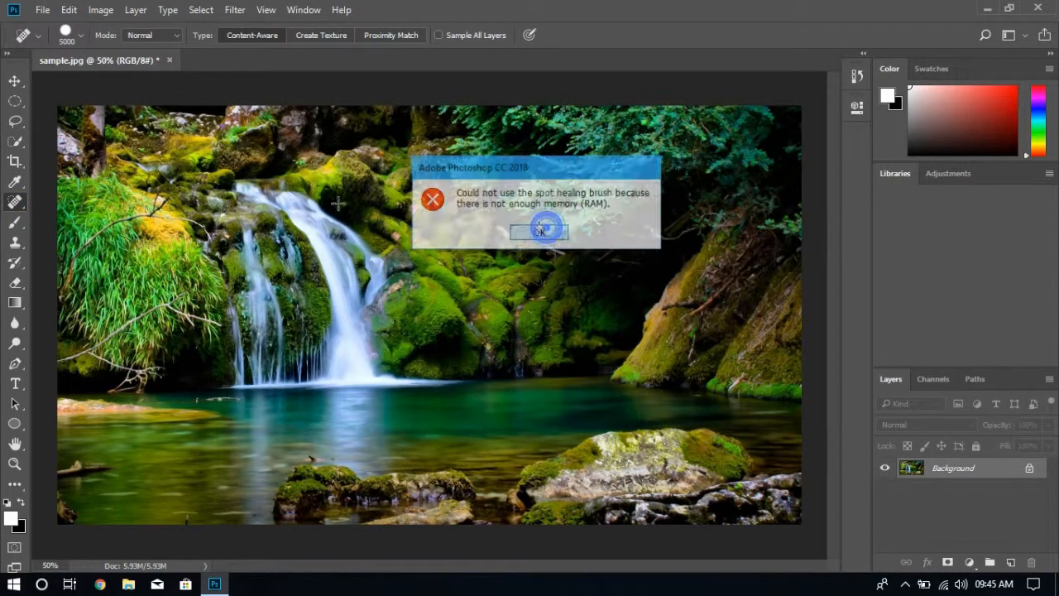
left_click(69, 10)
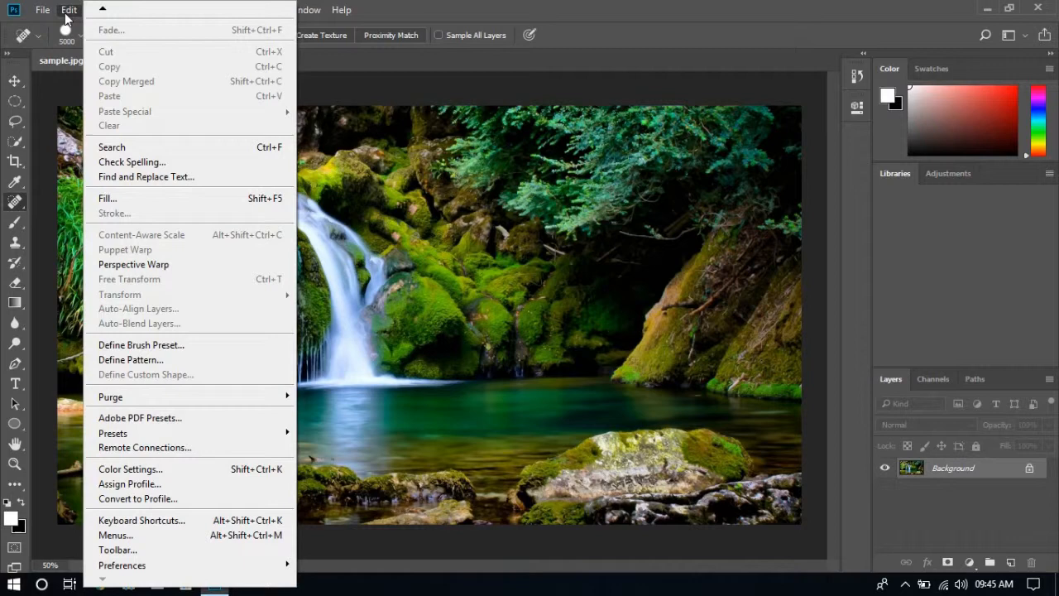
mouse_move(122, 567)
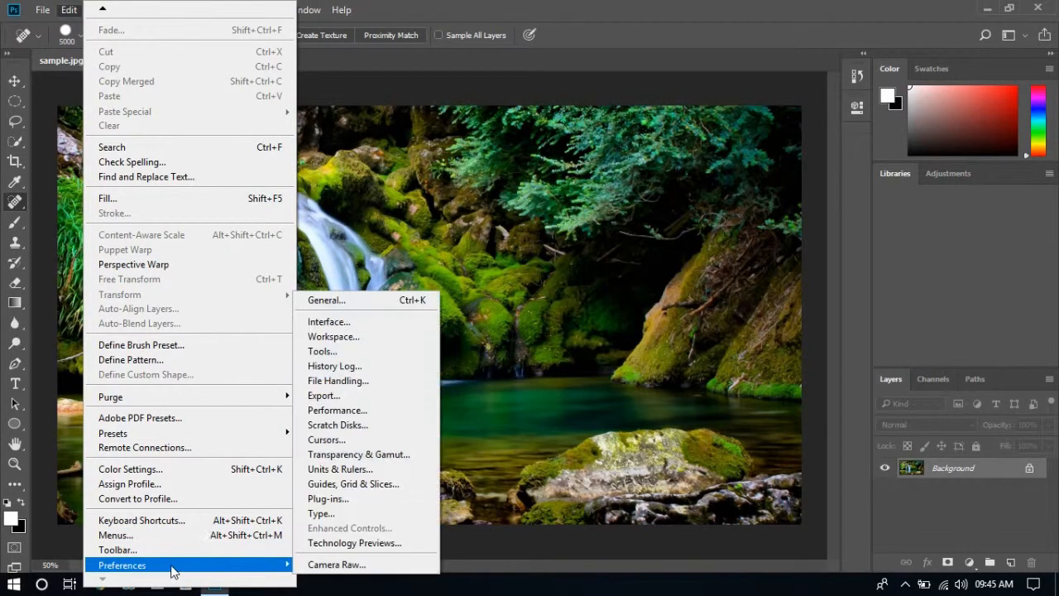
mouse_move(339, 411)
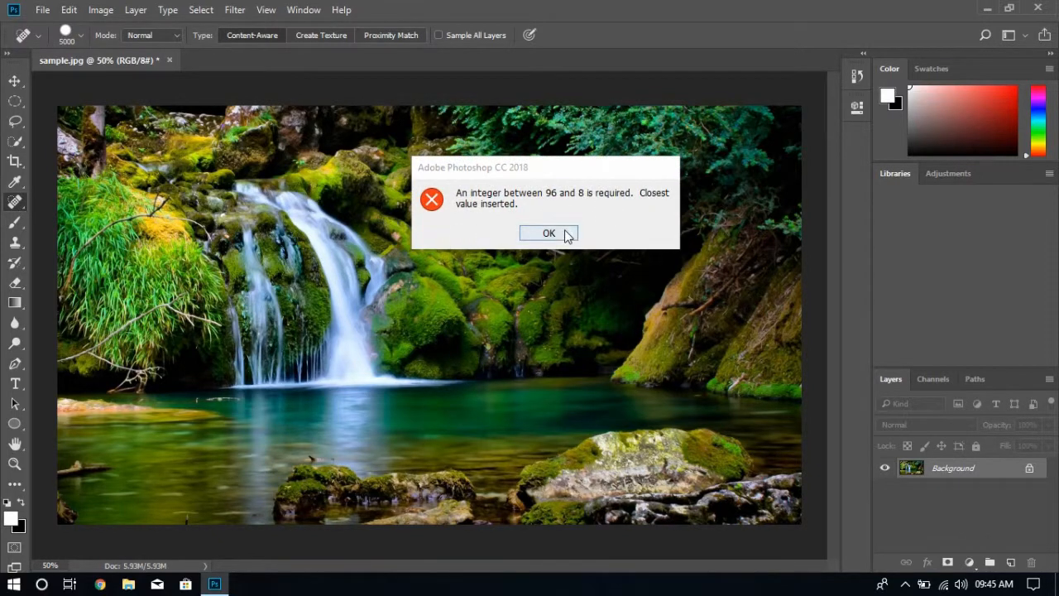
left_click(550, 231)
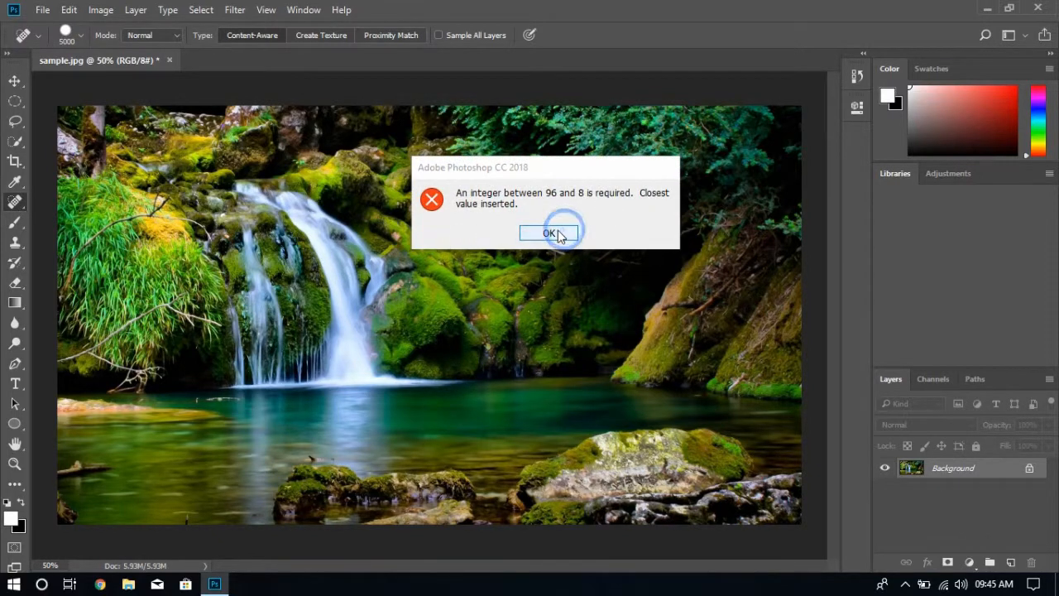
left_click(549, 232)
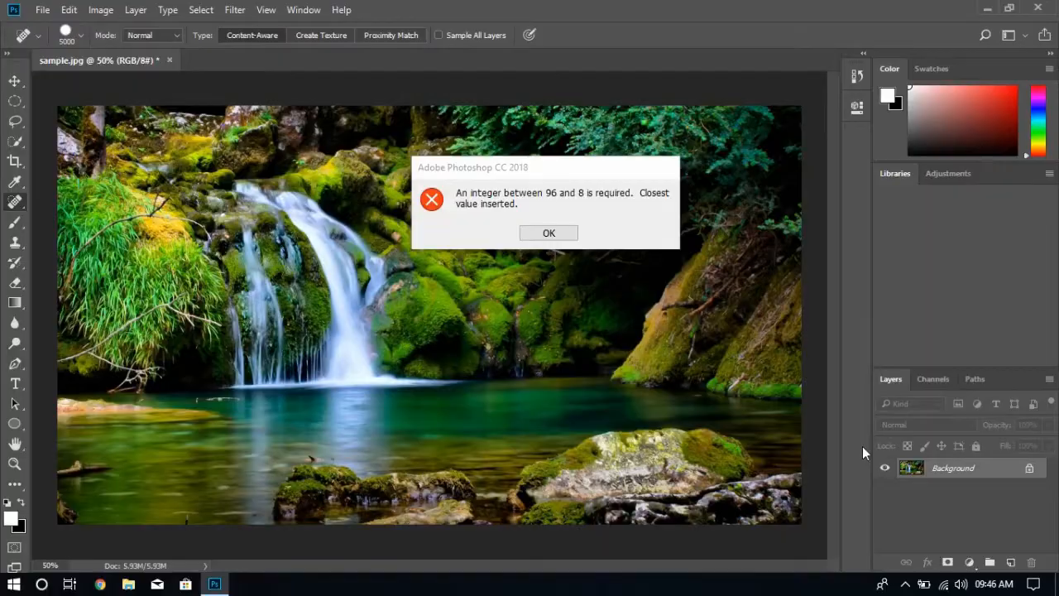
left_click(548, 232)
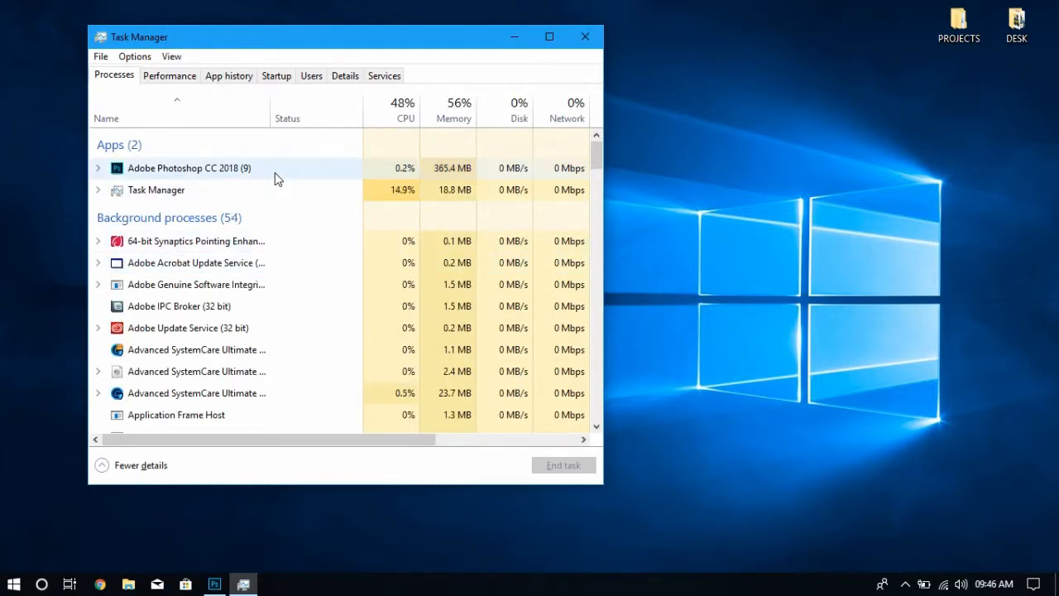
- End the Adobe Photoshop CC 2018 task from Processes and close Task Manager
right_click(189, 169)
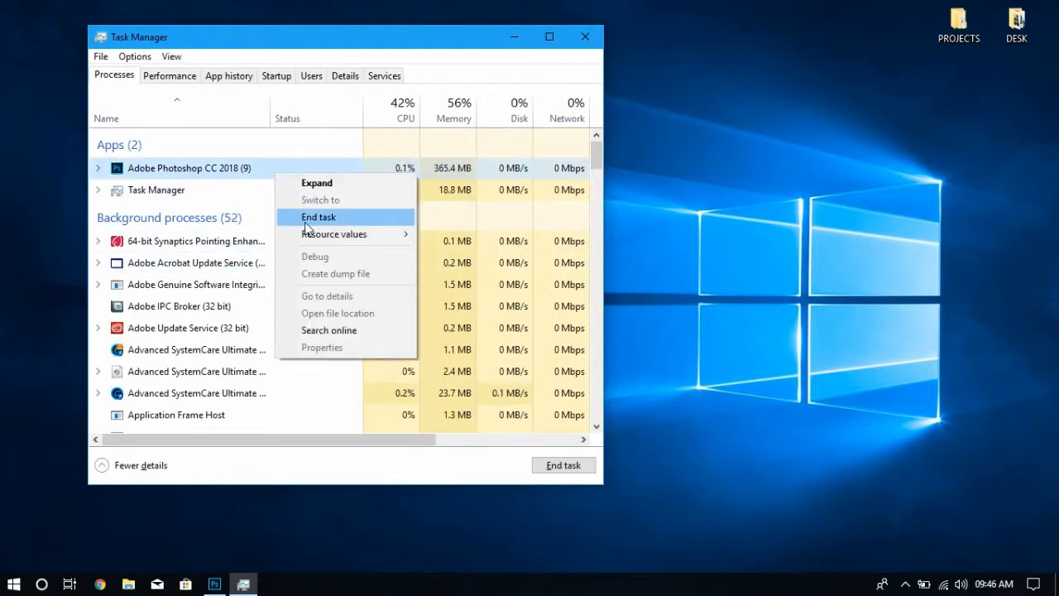
left_click(318, 217)
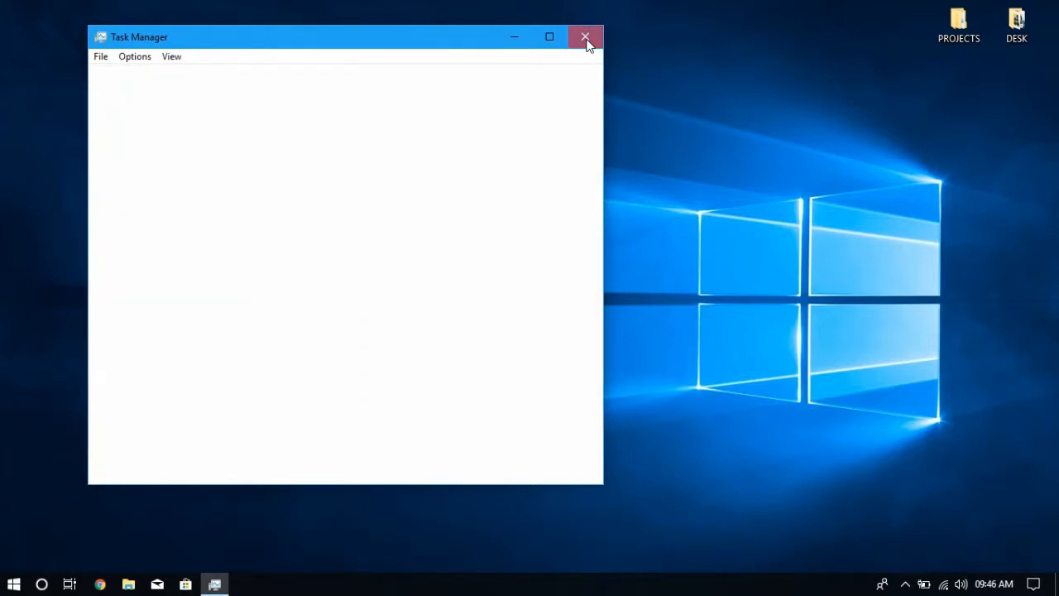
left_click(586, 36)
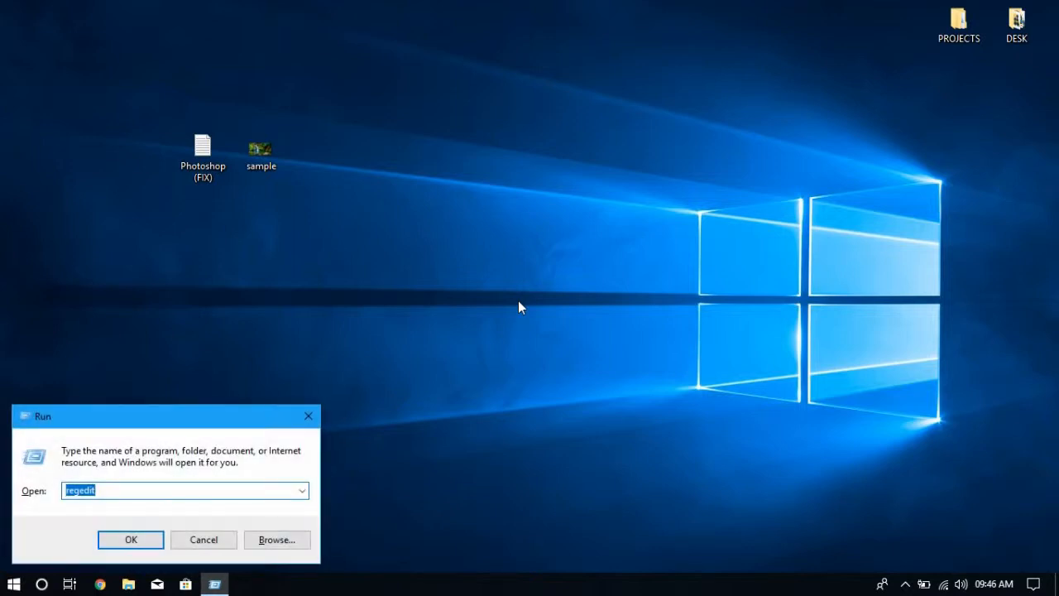
mouse_move(262, 394)
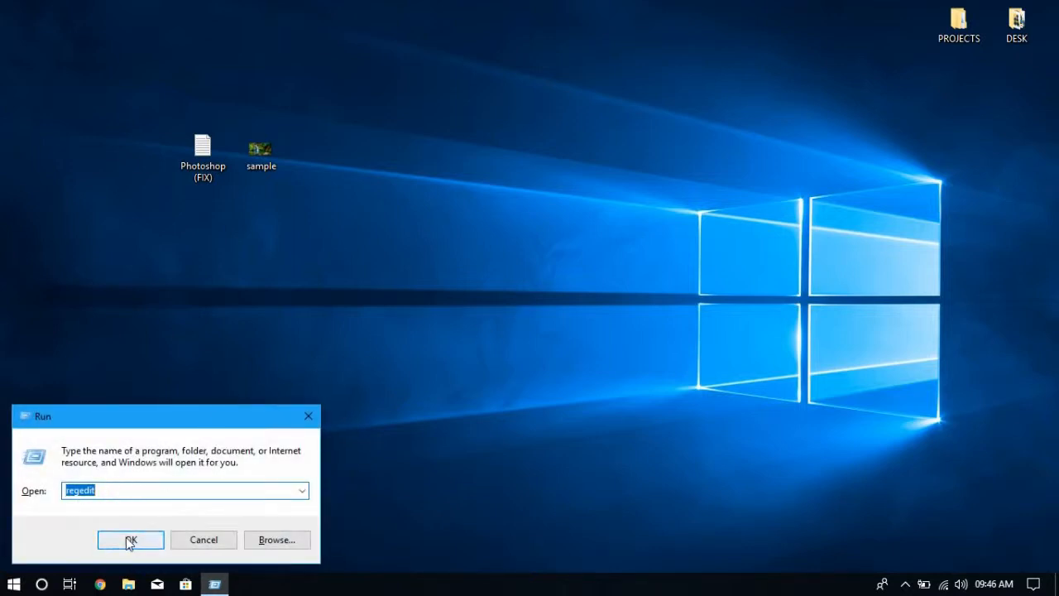
- Run regedit from the Run dialog to launch Registry Editor
left_click(130, 539)
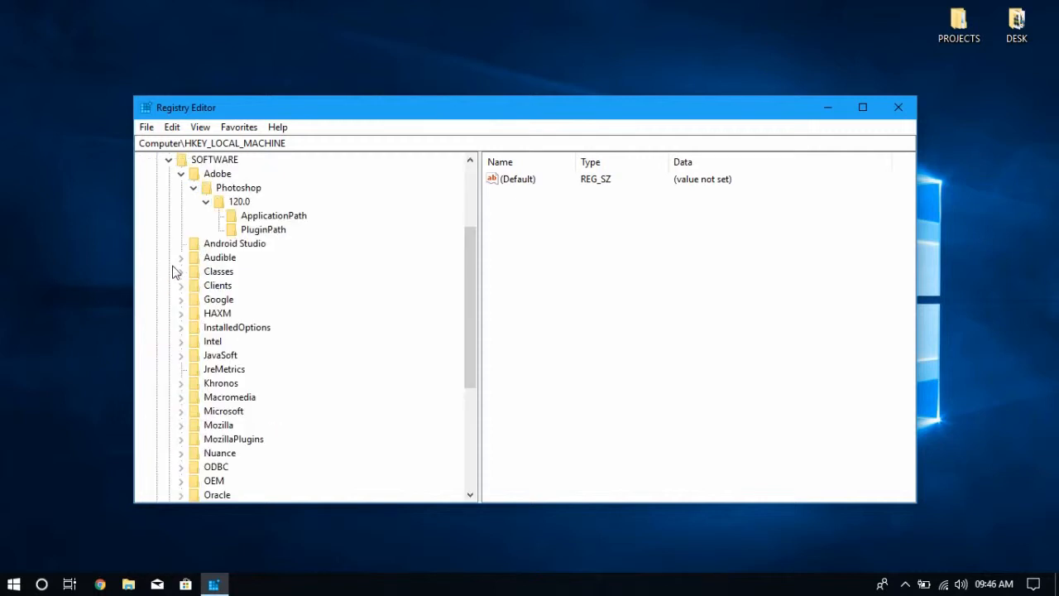
- Under HKEY_LOCAL_MACHINE\SOFTWARE\Adobe\Photoshop\120.0, add a DWORD (32-bit) value named OverridePhysicalMemoryMB
left_click(217, 173)
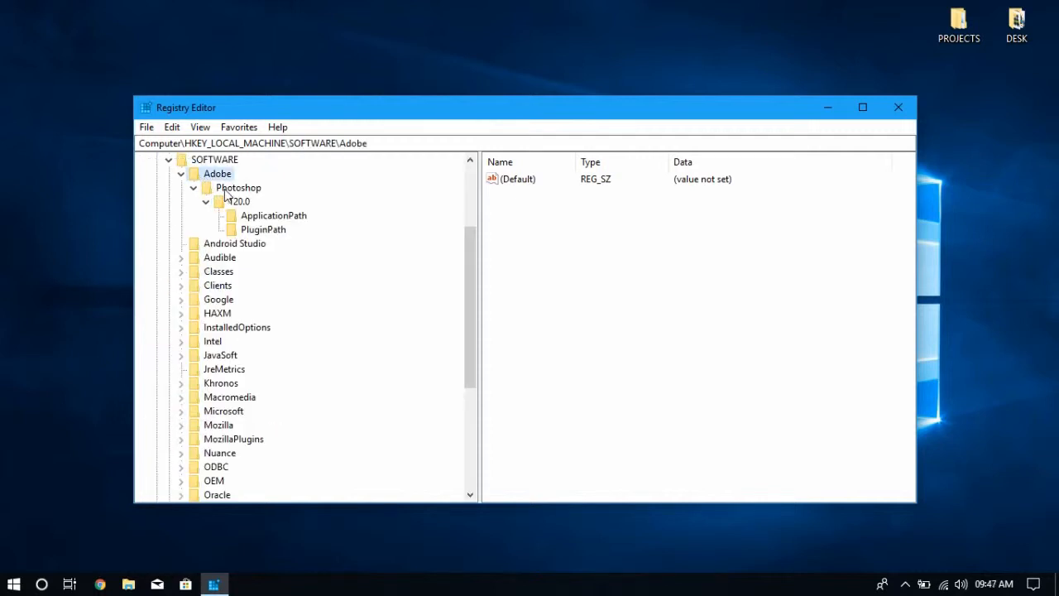
left_click(239, 202)
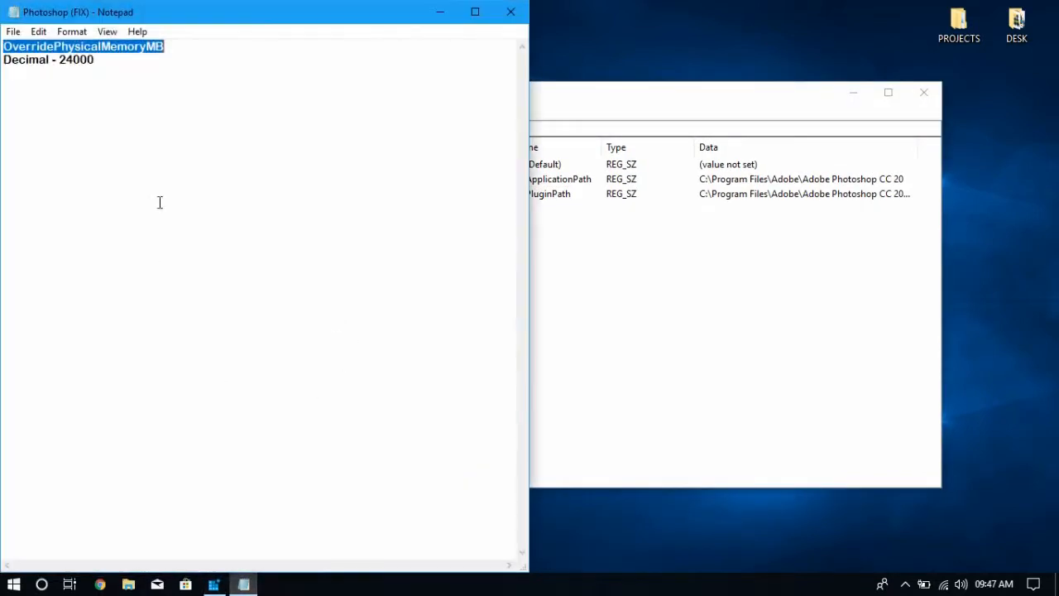
right_click(82, 46)
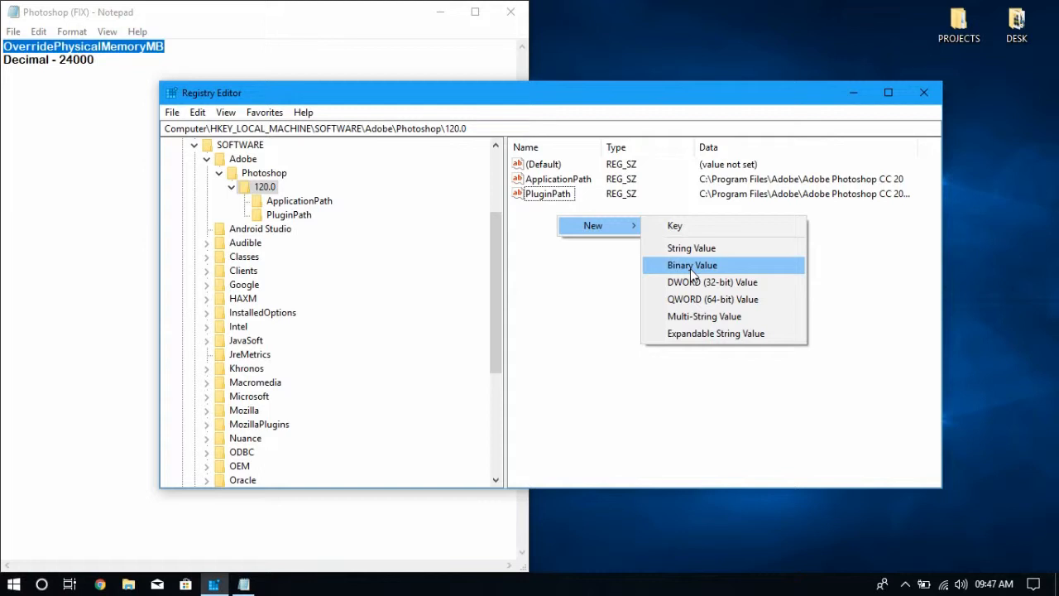
left_click(711, 281)
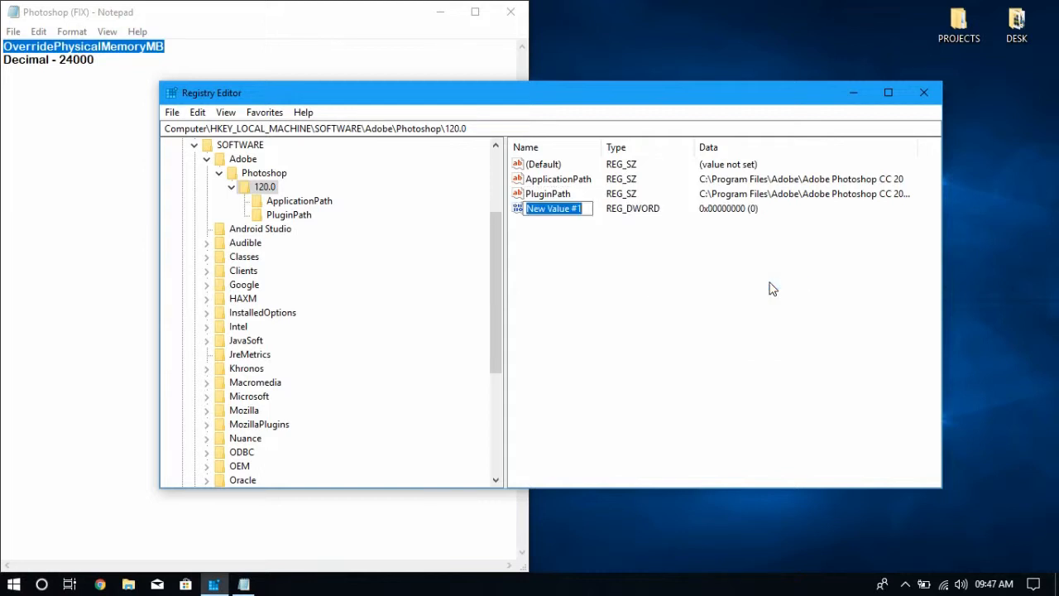
type("OverridePhysicalMemoryMB")
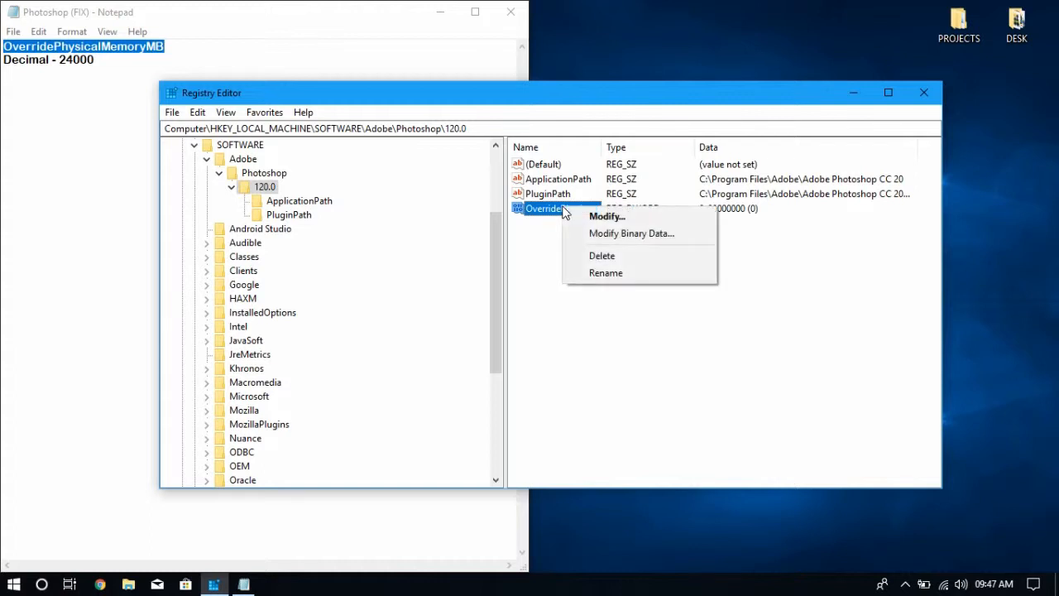
- Set OverridePhysicalMemoryMB to decimal 24000 and reopen Photoshop
left_click(605, 216)
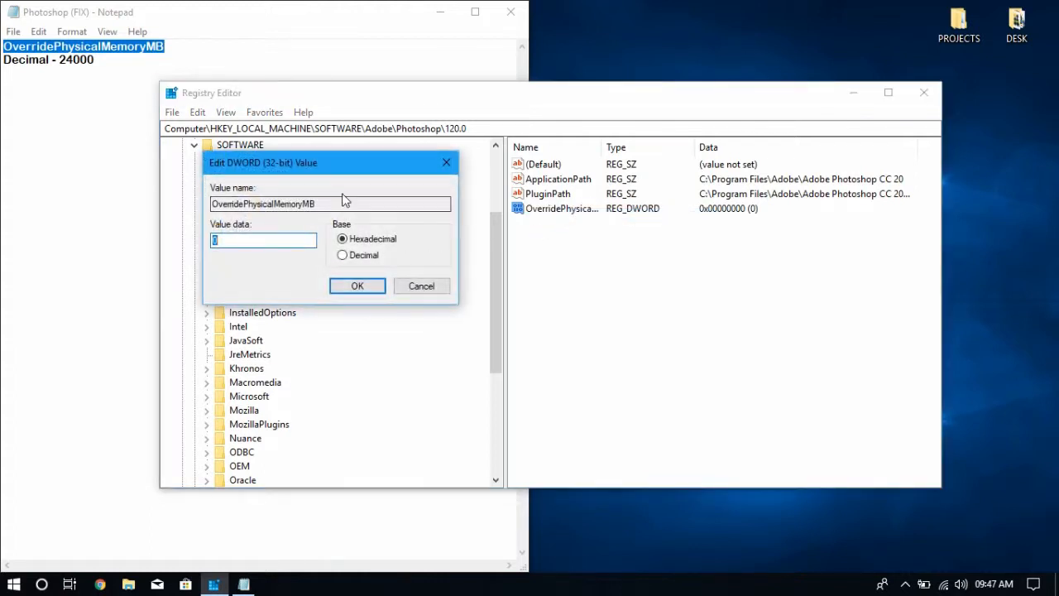
left_click(341, 255)
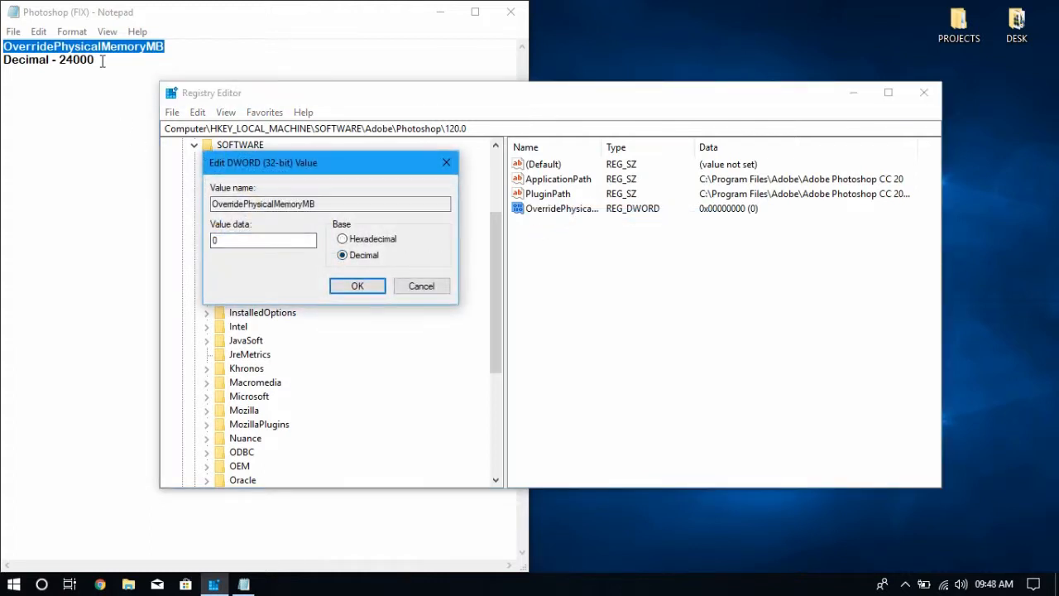
right_click(76, 59)
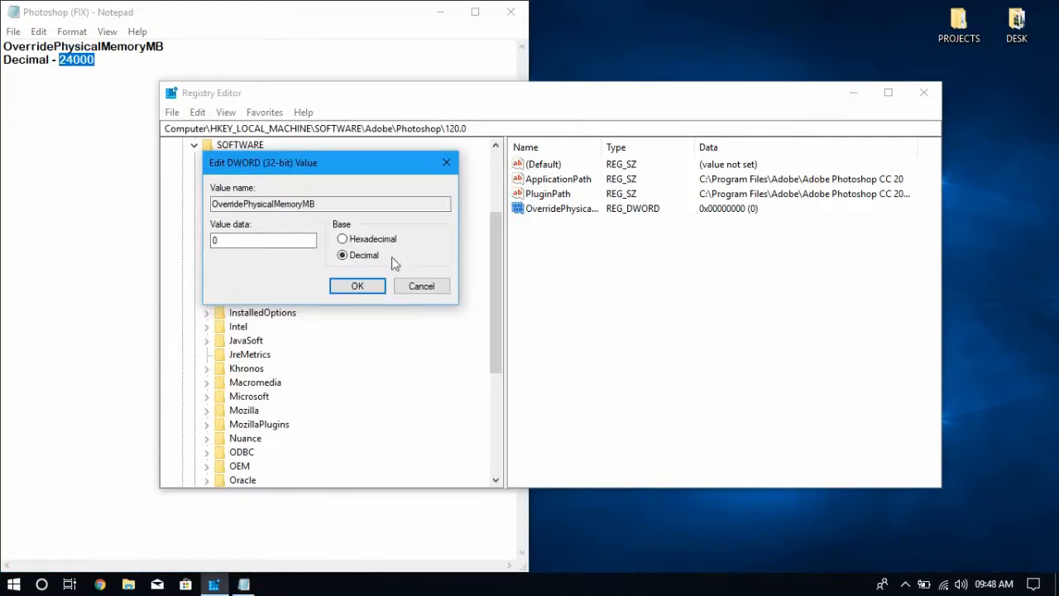
type("24000")
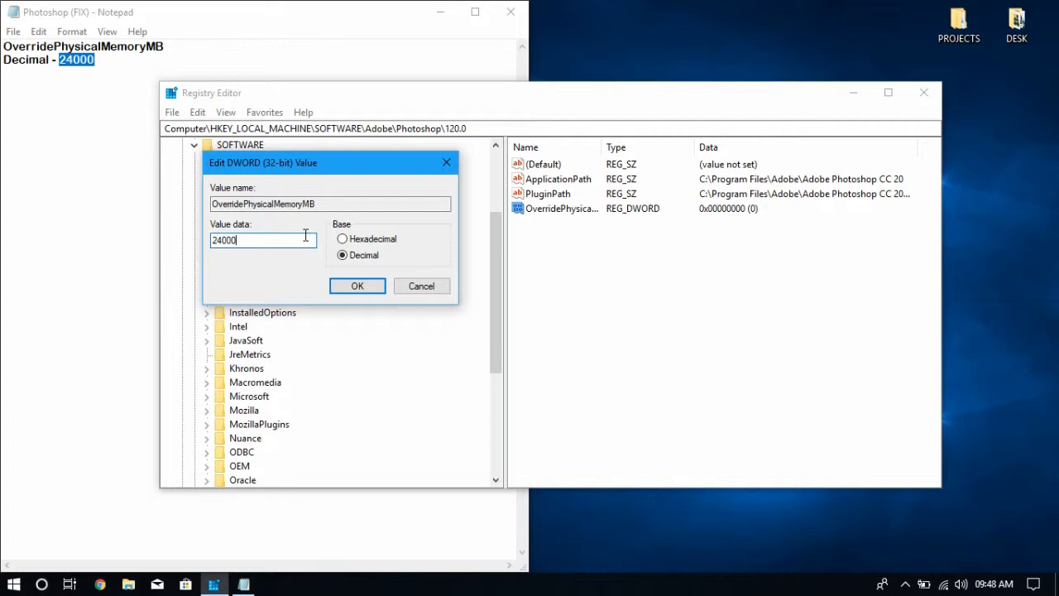
left_click(357, 285)
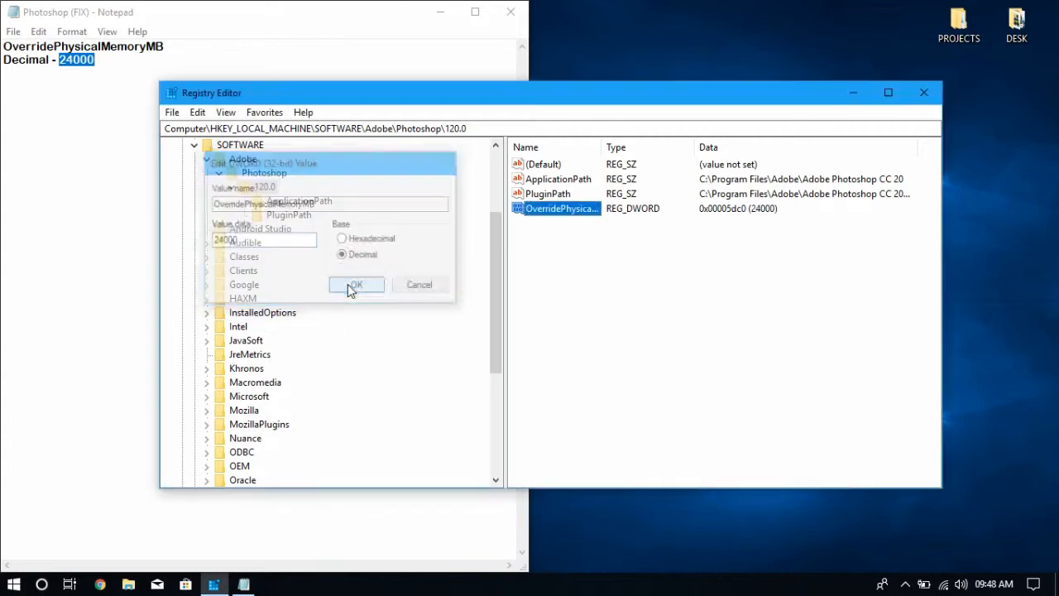
left_click(354, 285)
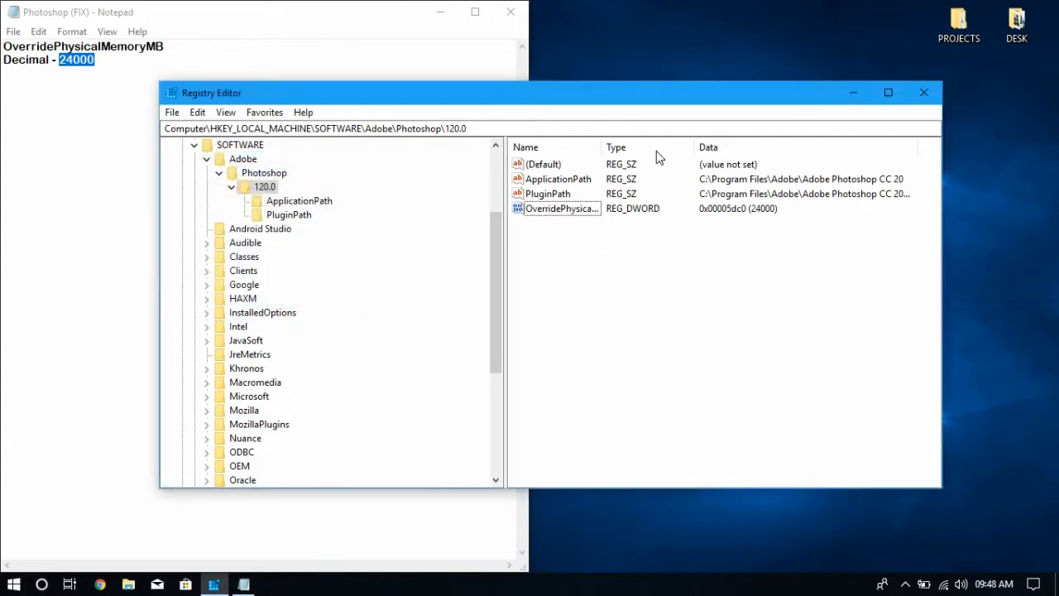
left_click(241, 584)
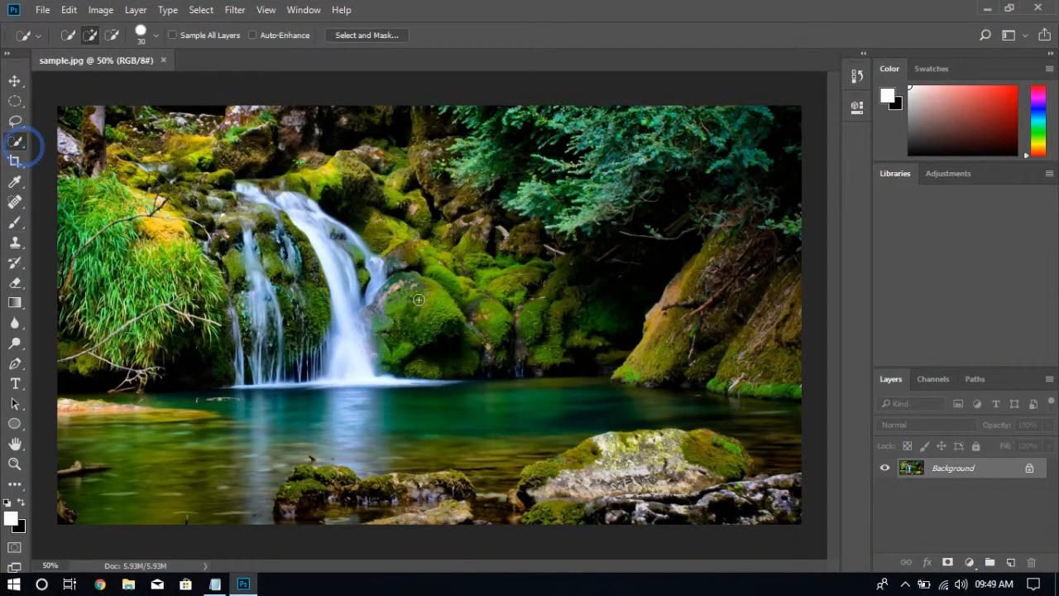
- Drag a quick selection over the waterfall and mossy rocks with no memory error
left_click_drag(417, 299, 414, 230)
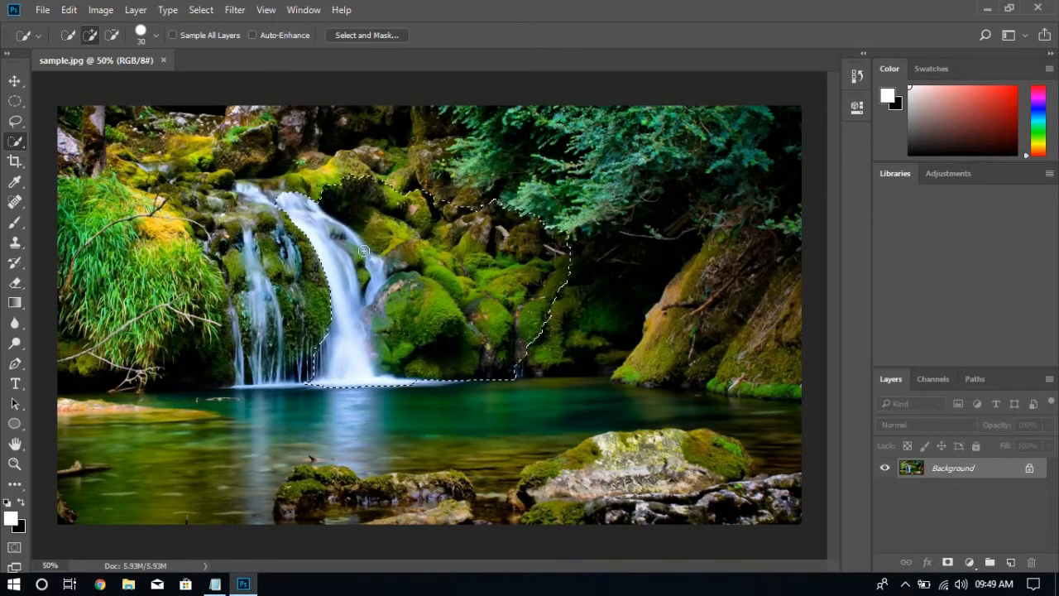
right_click(195, 261)
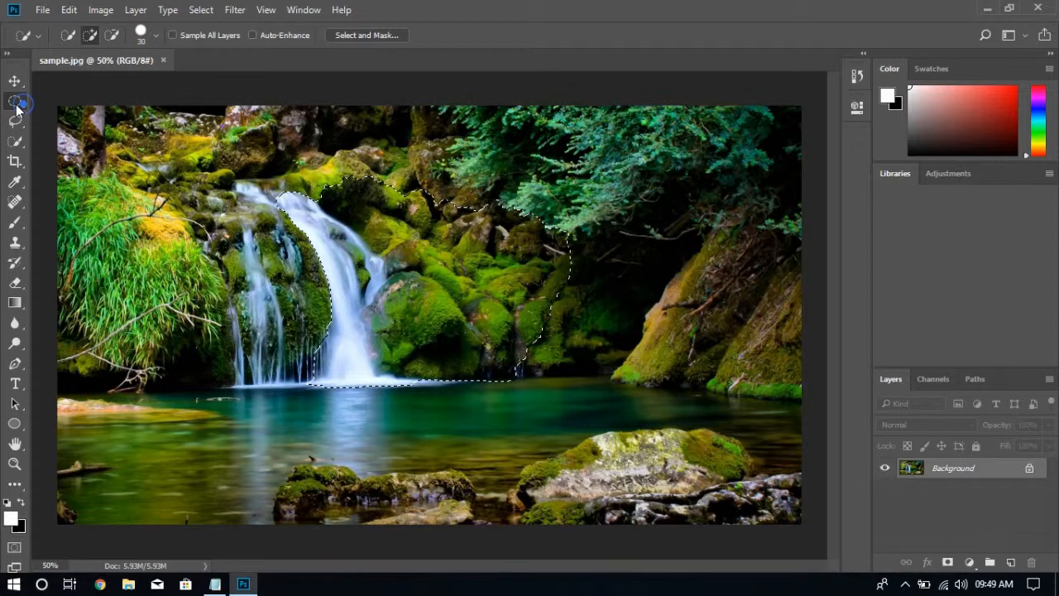
- In Preferences > Performance, raise memory Photoshop may use to 15655 MB (71%)
left_click(43, 10)
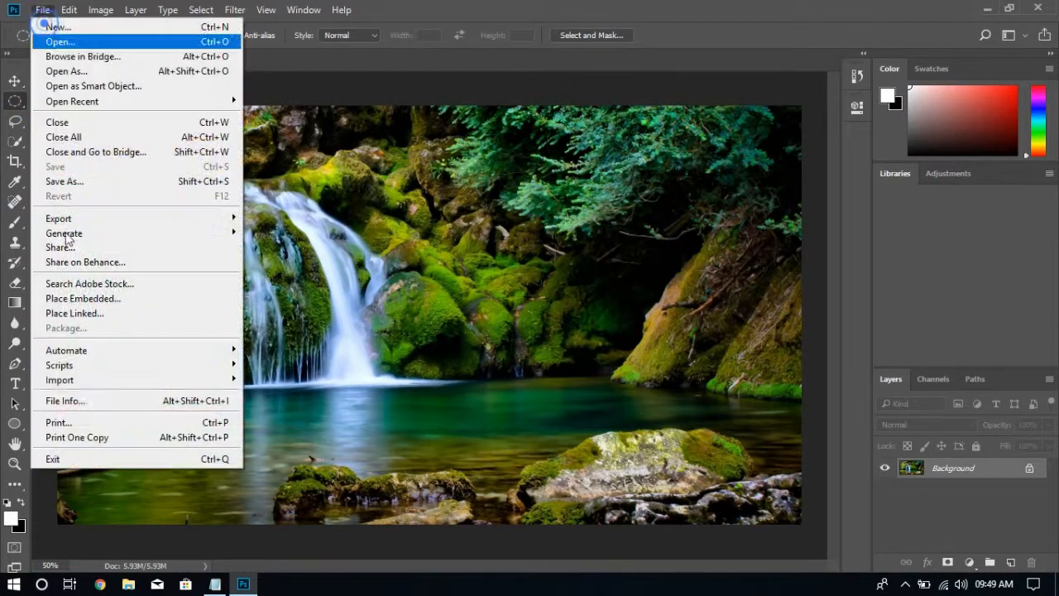
left_click(69, 10)
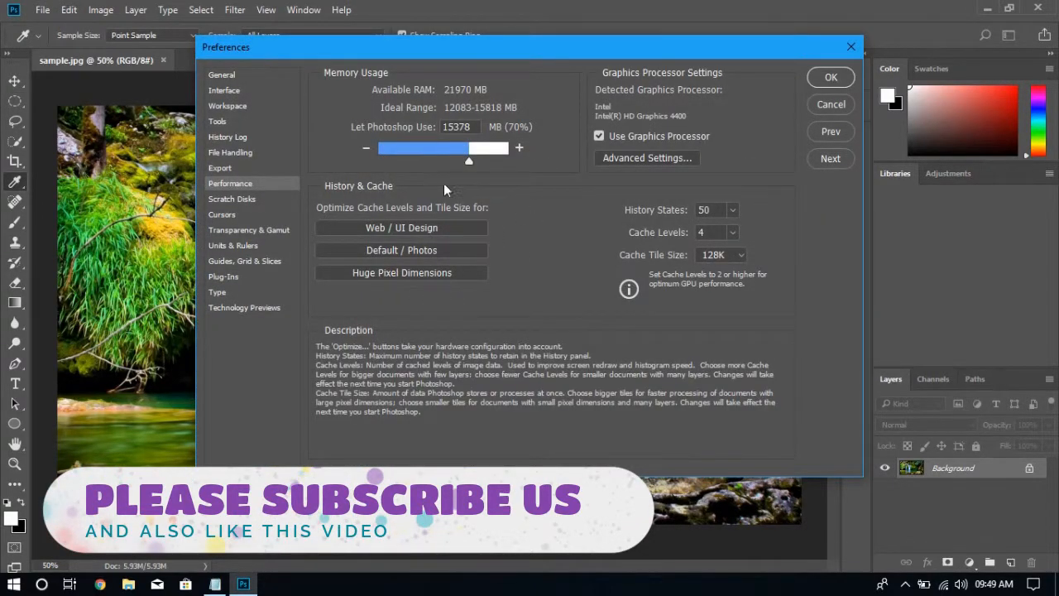
left_click_drag(469, 161, 473, 160)
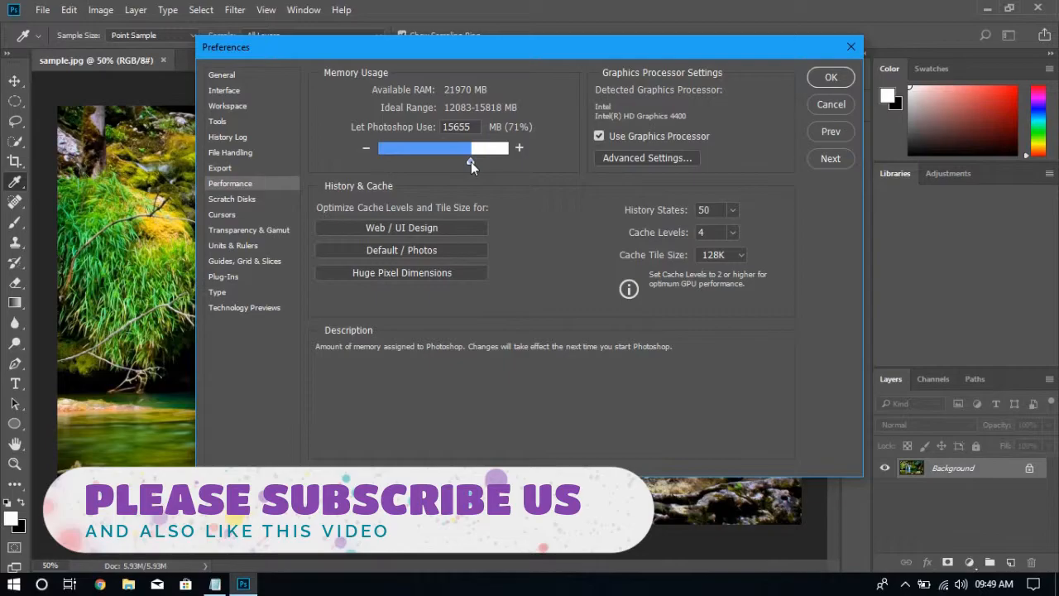